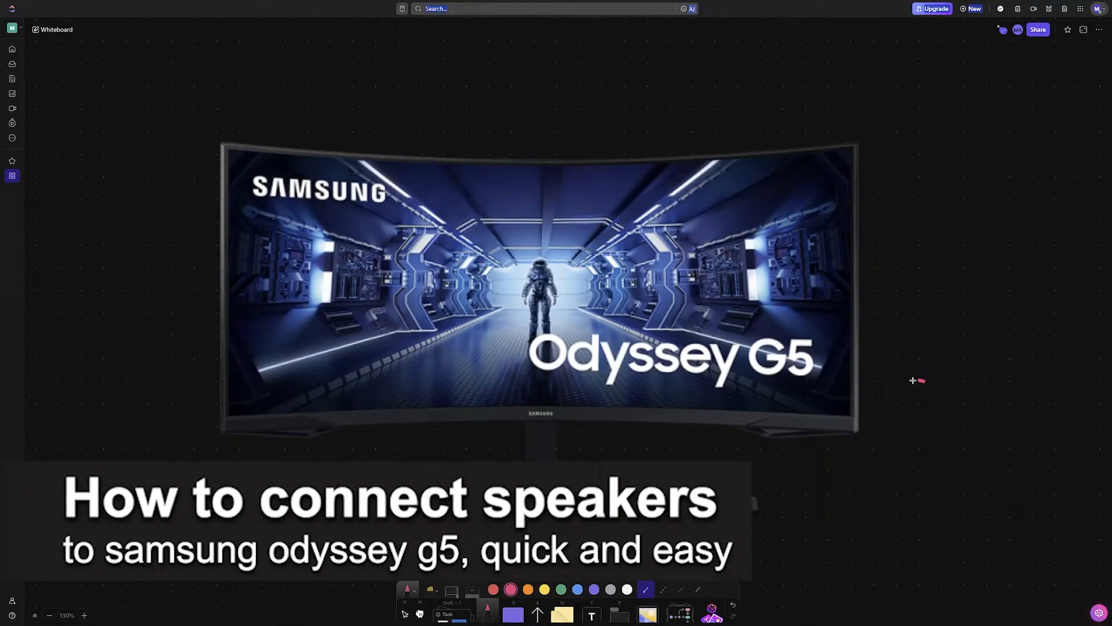
- Sketch a pink speaker with sound waves right of the monitor and underline 'Odyssey G5'
drag(922, 372, 948, 408)
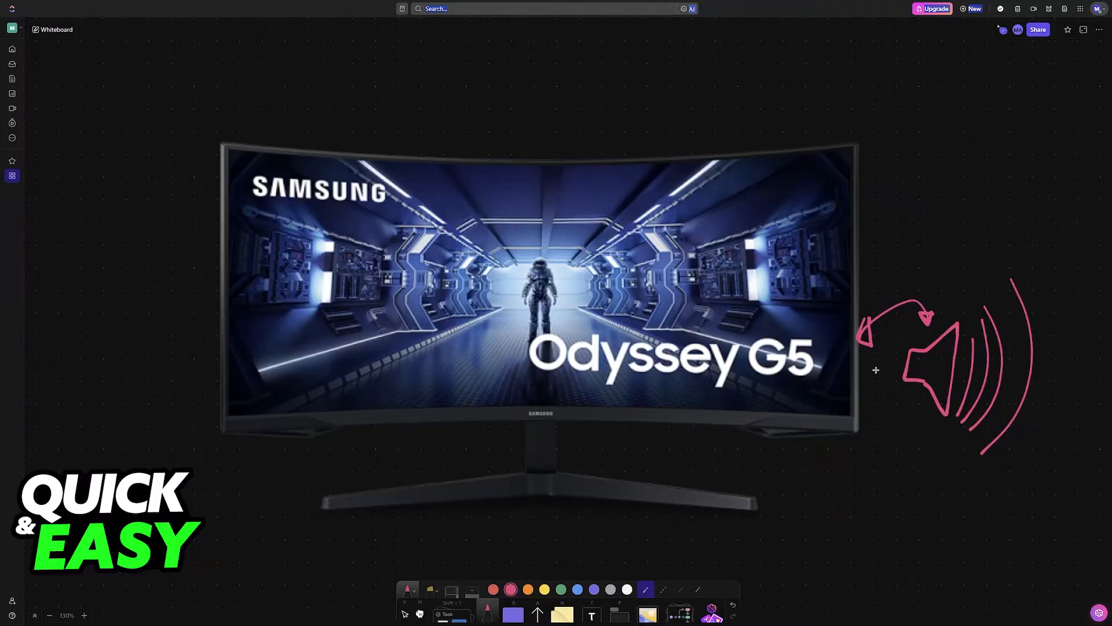
mouse_move(549, 383)
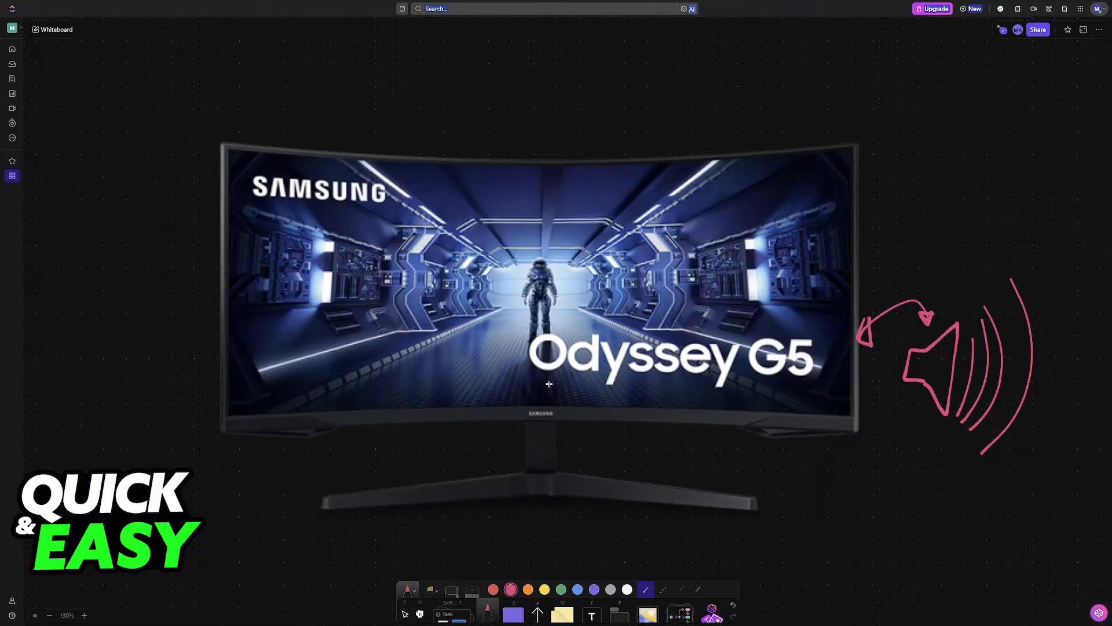
drag(529, 388, 805, 388)
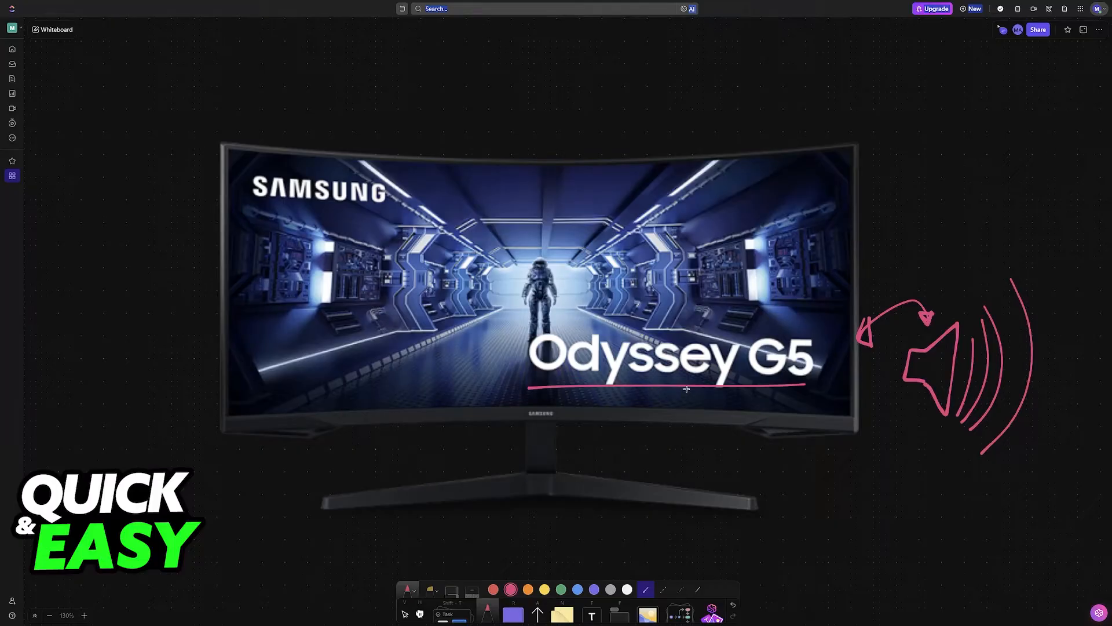
drag(686, 390, 868, 413)
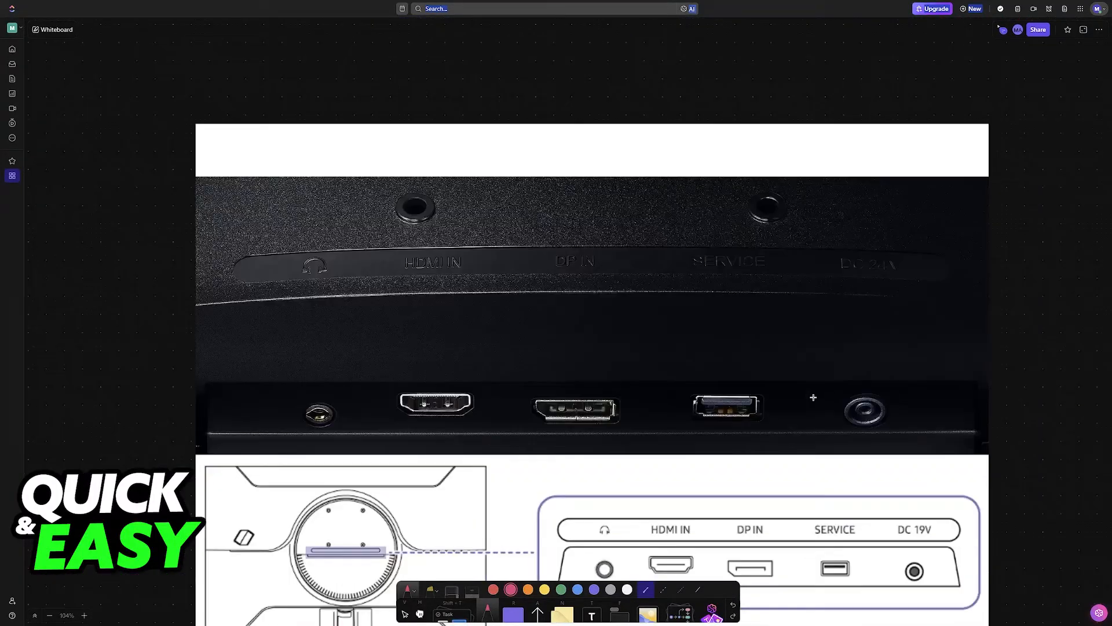
- Circle the headphone jack and its symbol on the rear ports diagram and mark the ports
scroll(down, 3)
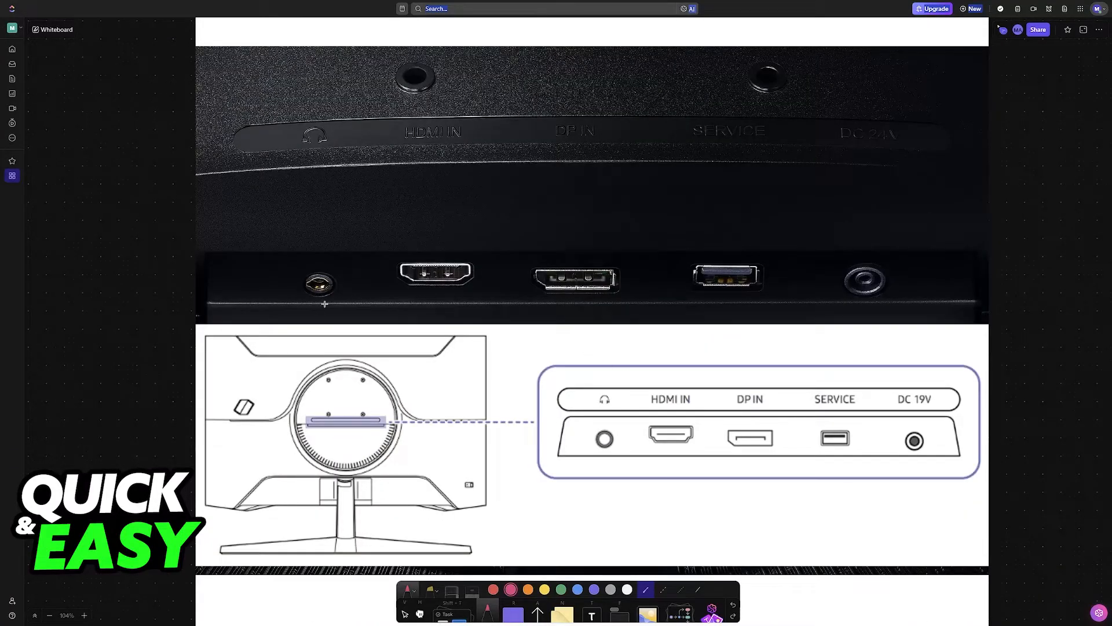
mouse_move(595, 381)
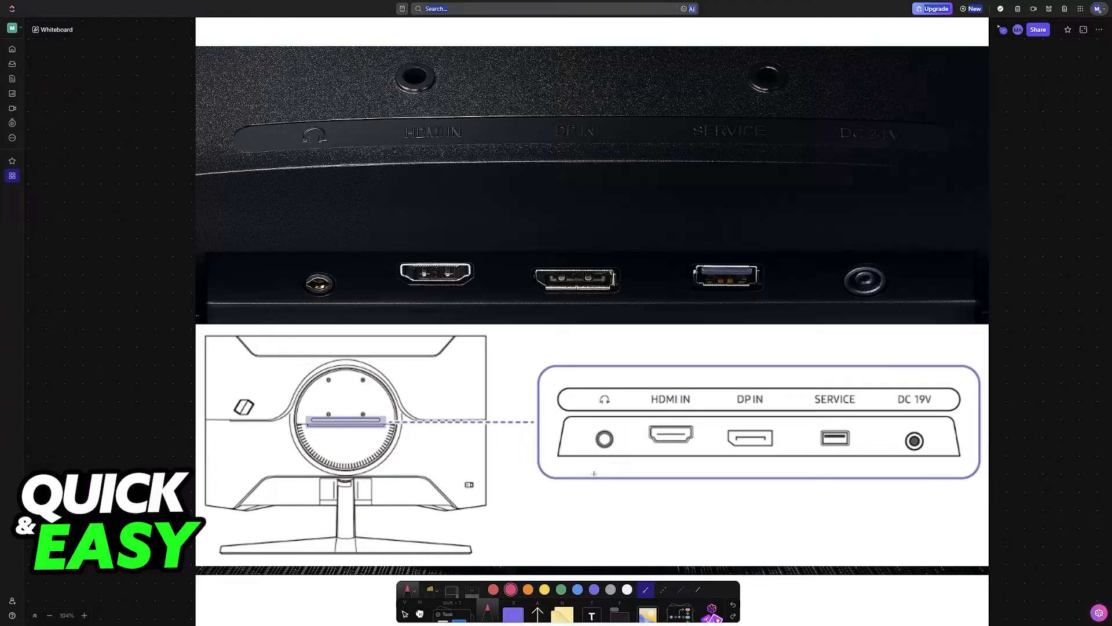
drag(602, 482, 671, 461)
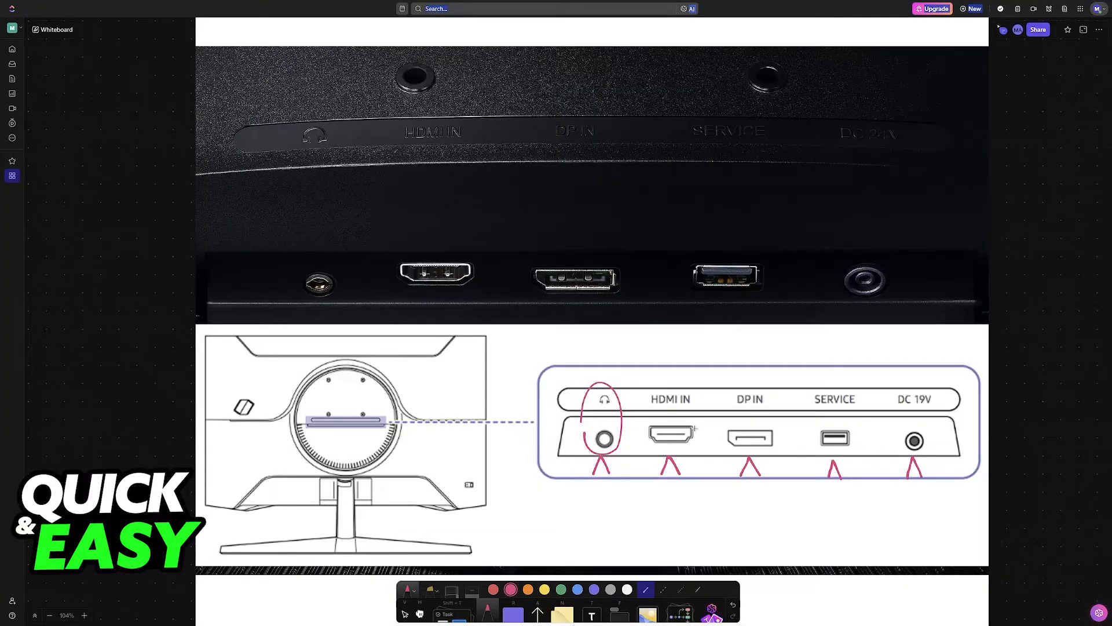
drag(389, 157, 581, 139)
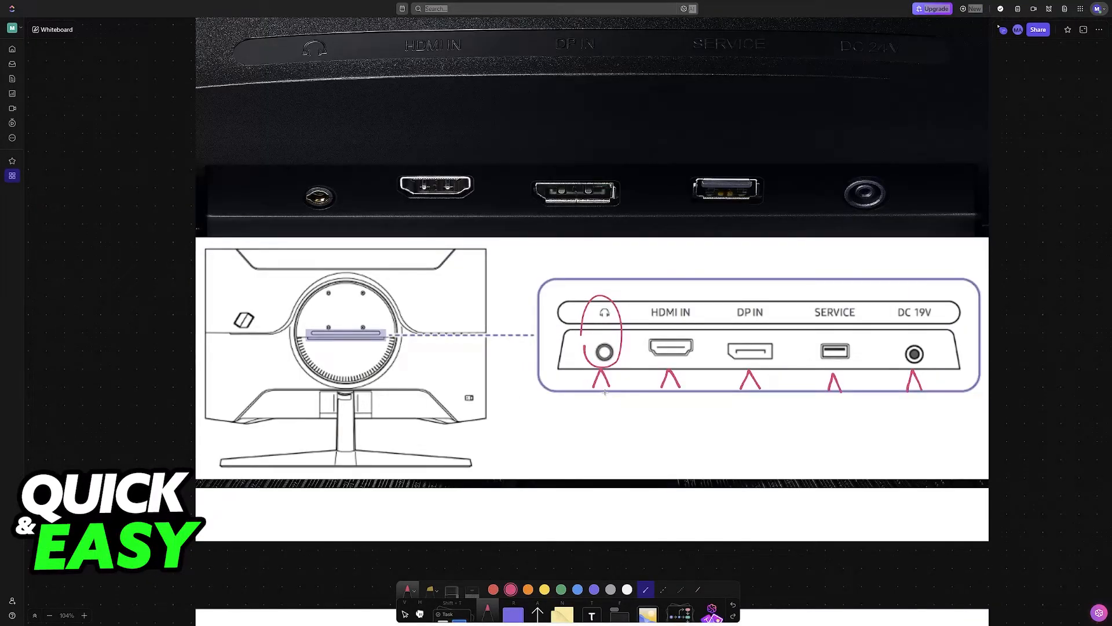
- Draw an arrow from the jack and handwrite the underlined label 'Headphone Jack'
drag(603, 393, 663, 447)
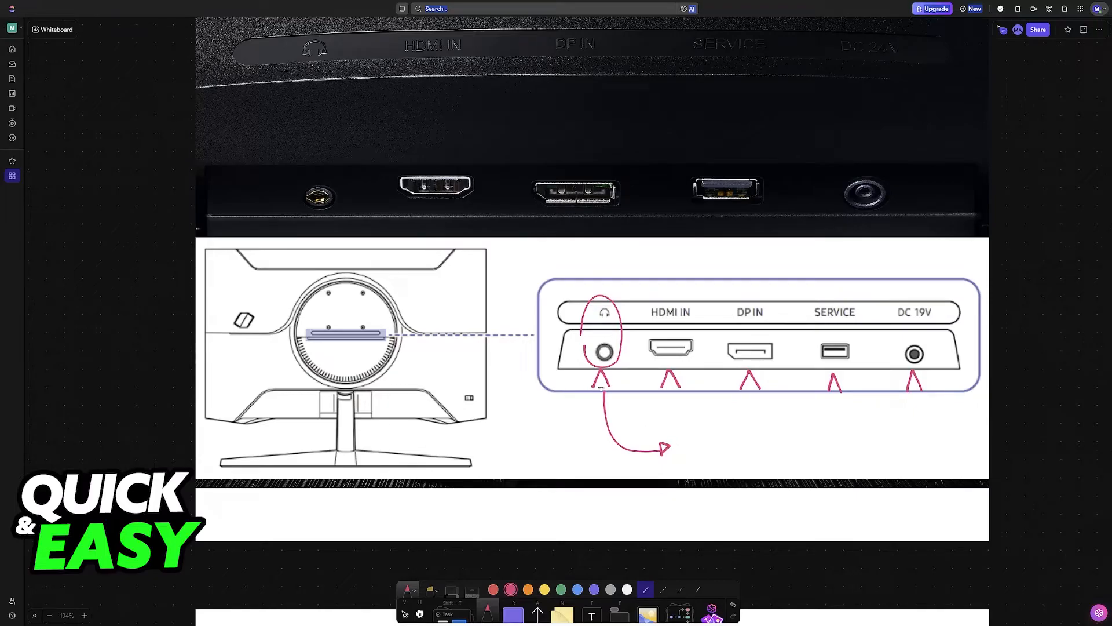
text(Headphone Jack)
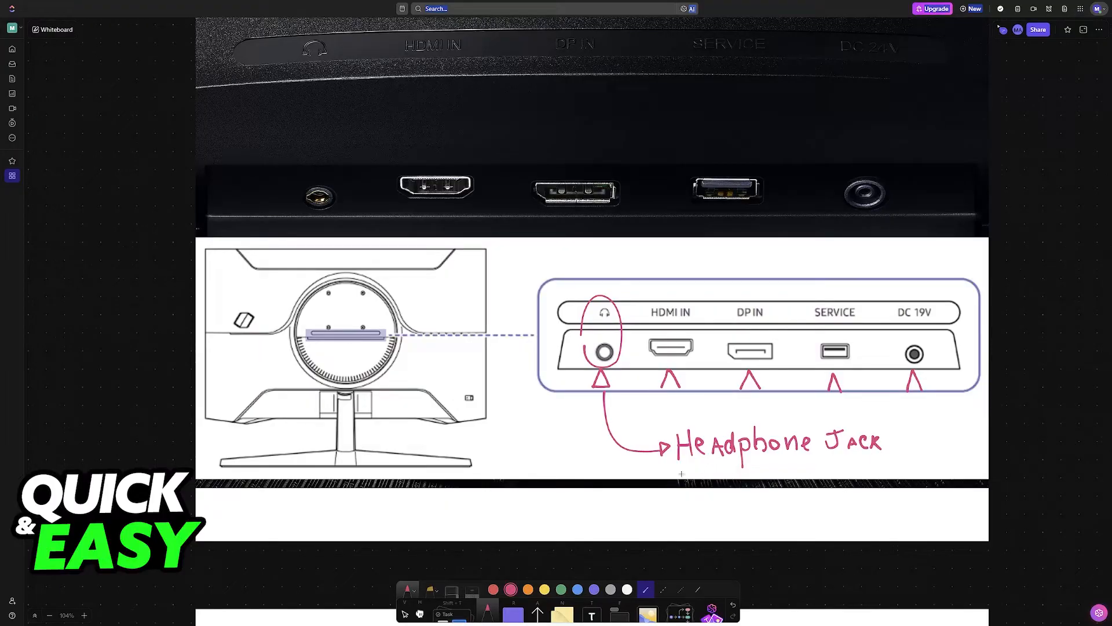
scroll(down, 3)
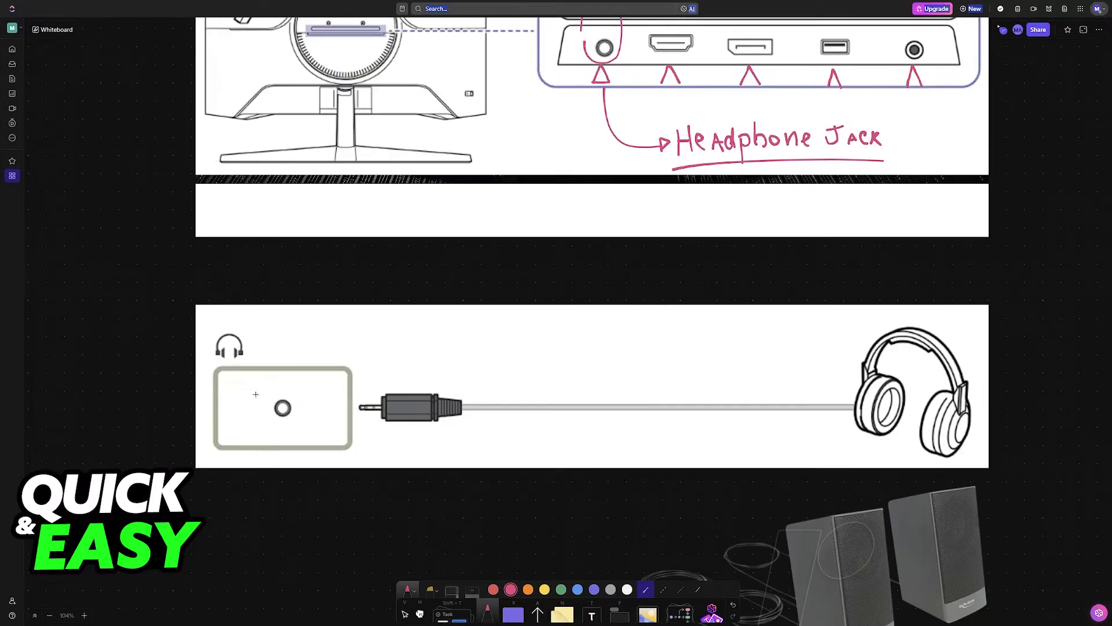
- Label the speaker picture 'SPEAKERS' and draw a curved arrow to the headphone jack box
scroll(down, 3)
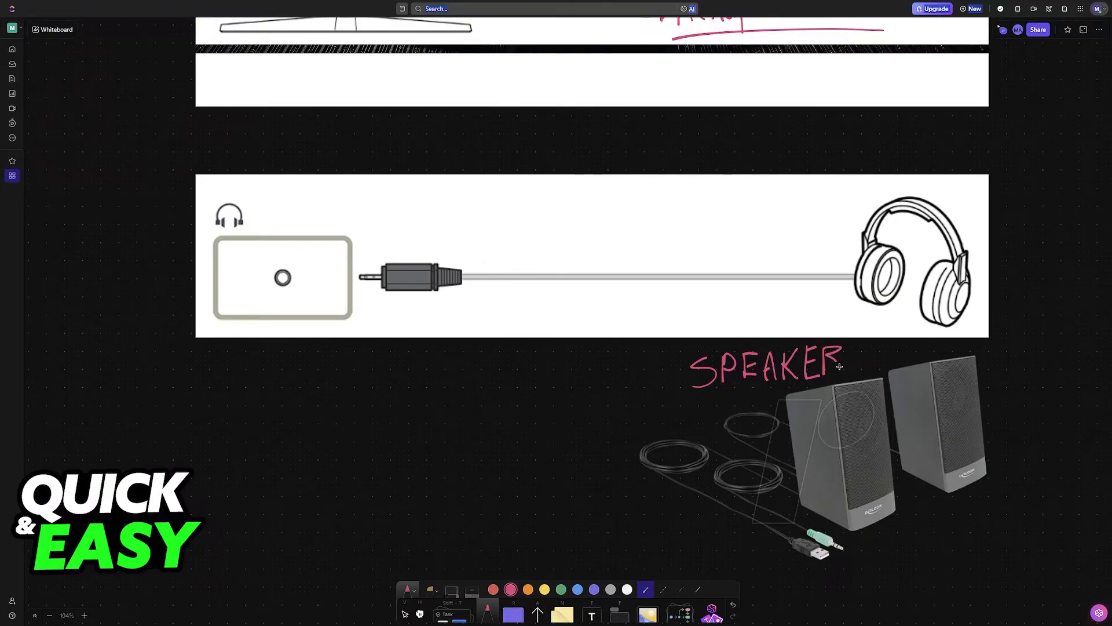
drag(638, 401, 312, 351)
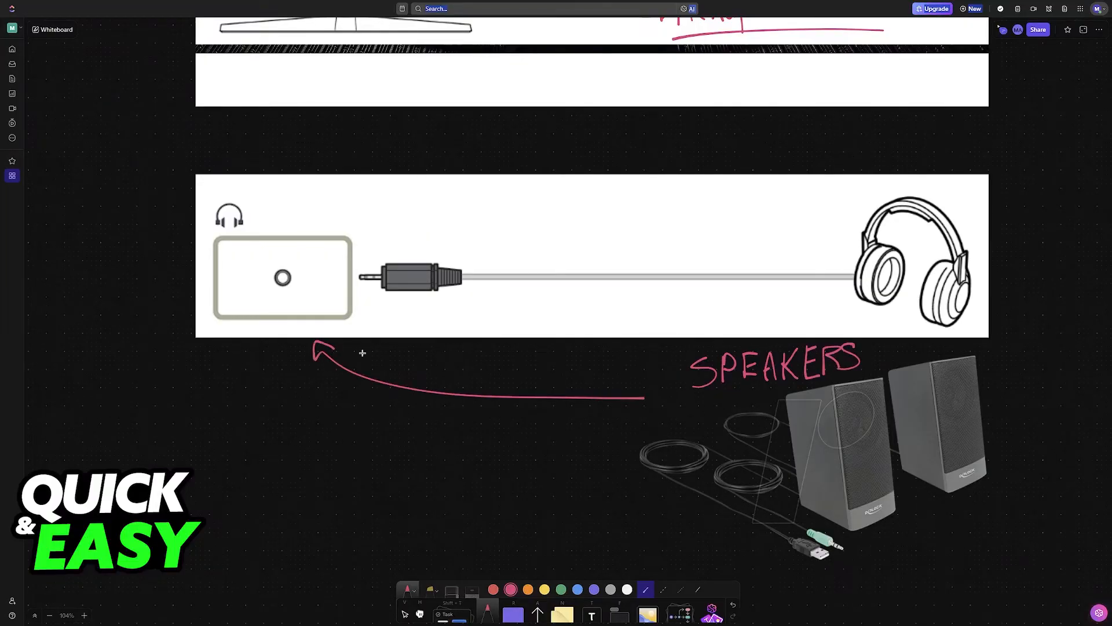
mouse_move(387, 356)
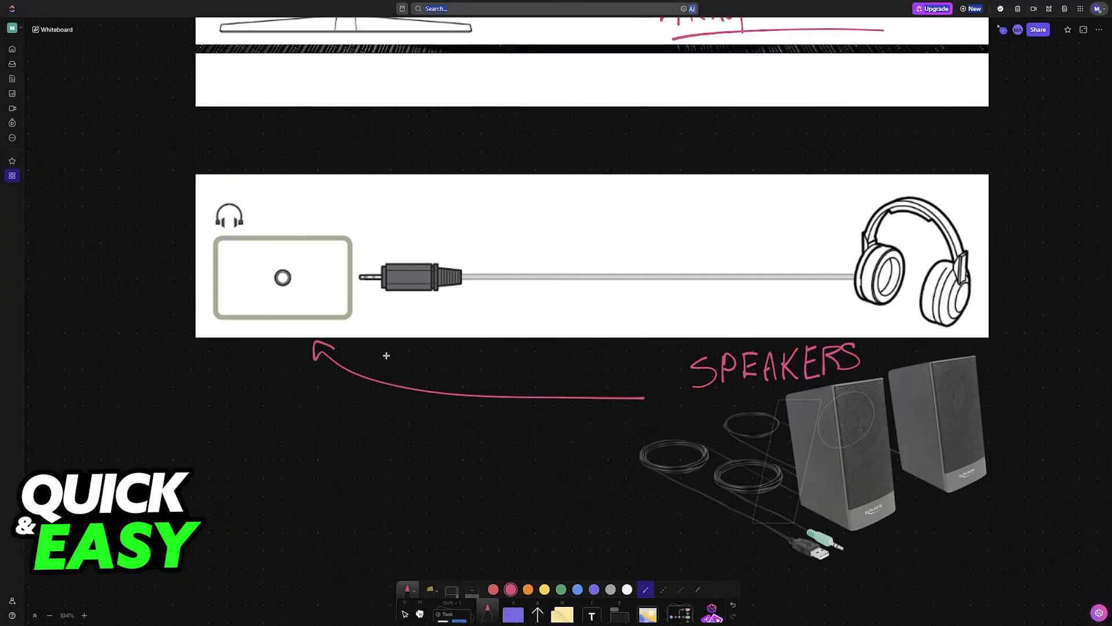
mouse_move(376, 315)
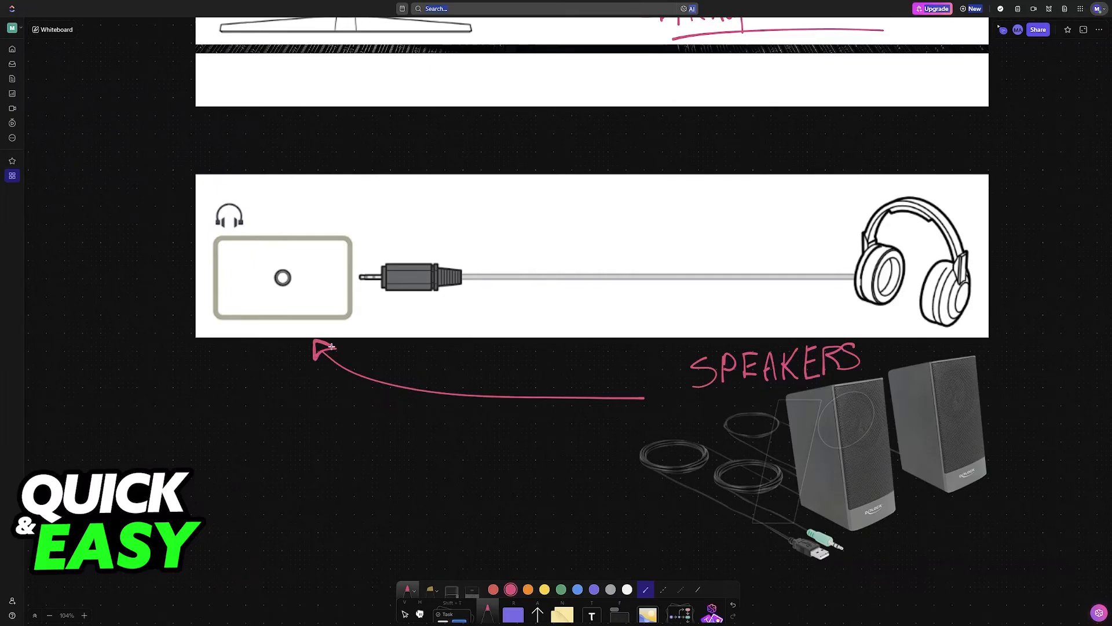
mouse_move(332, 350)
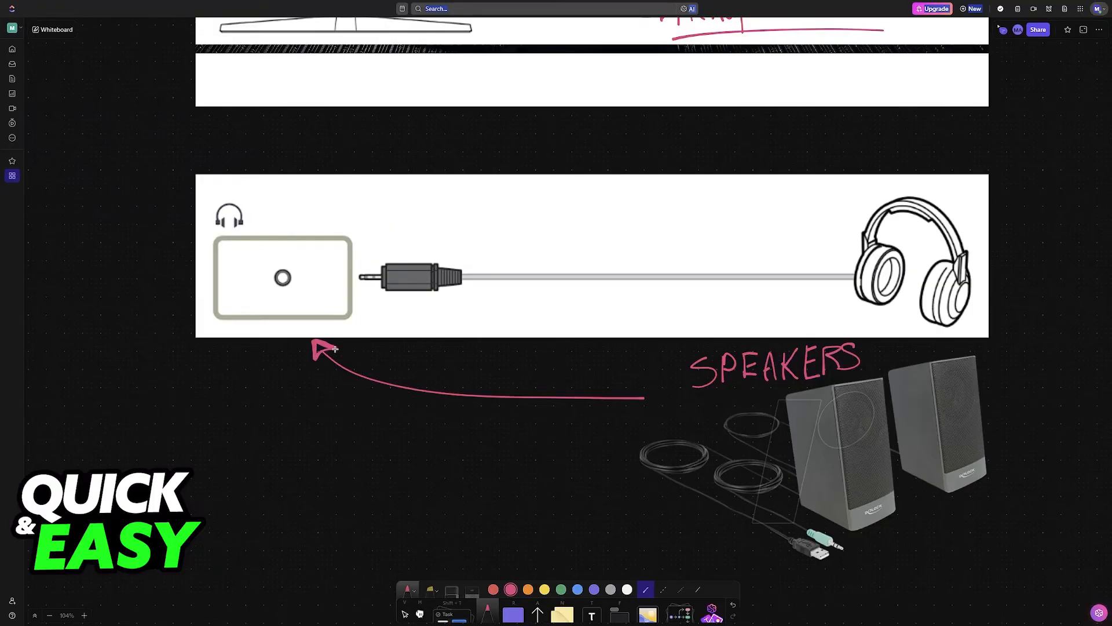
mouse_move(515, 310)
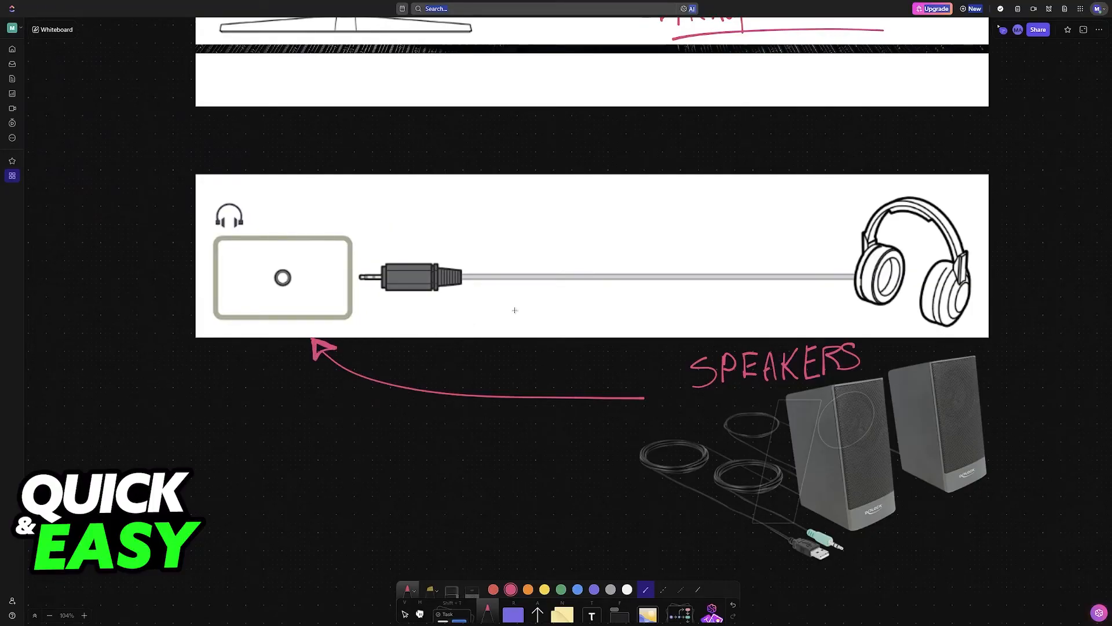
scroll(down, 3)
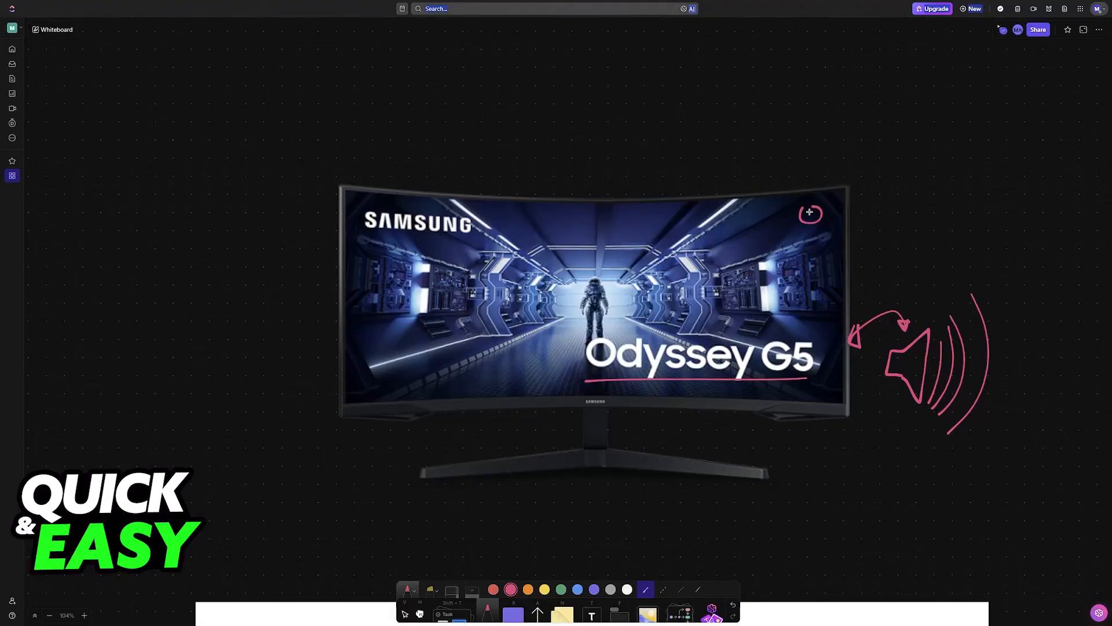
scroll(down, 3)
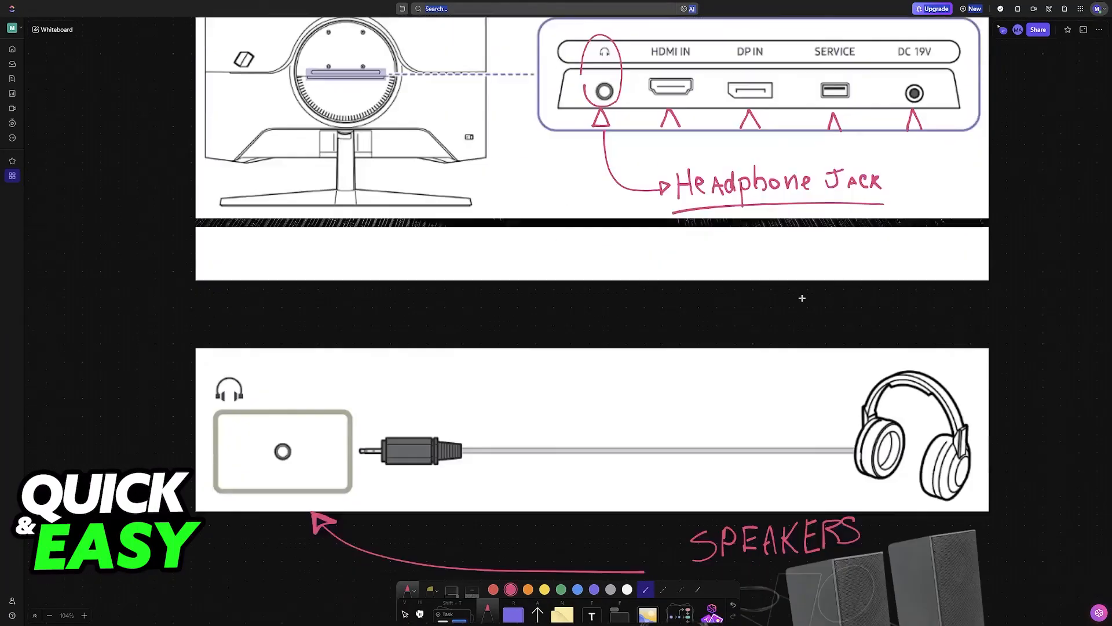
scroll(down, 3)
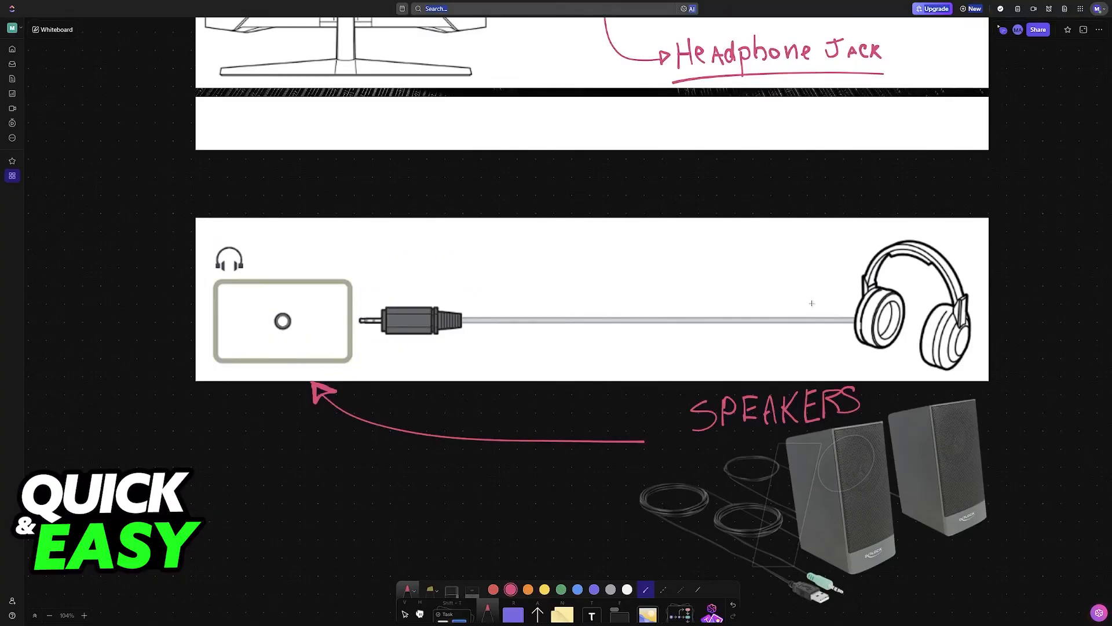